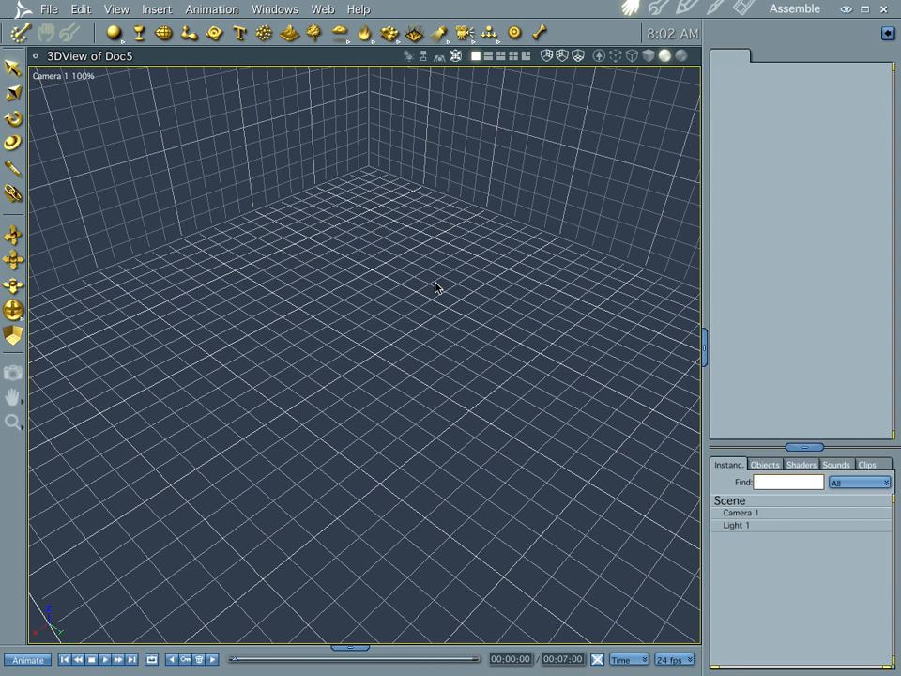
{"action": "mouse_move", "coordinate": [124, 45]}
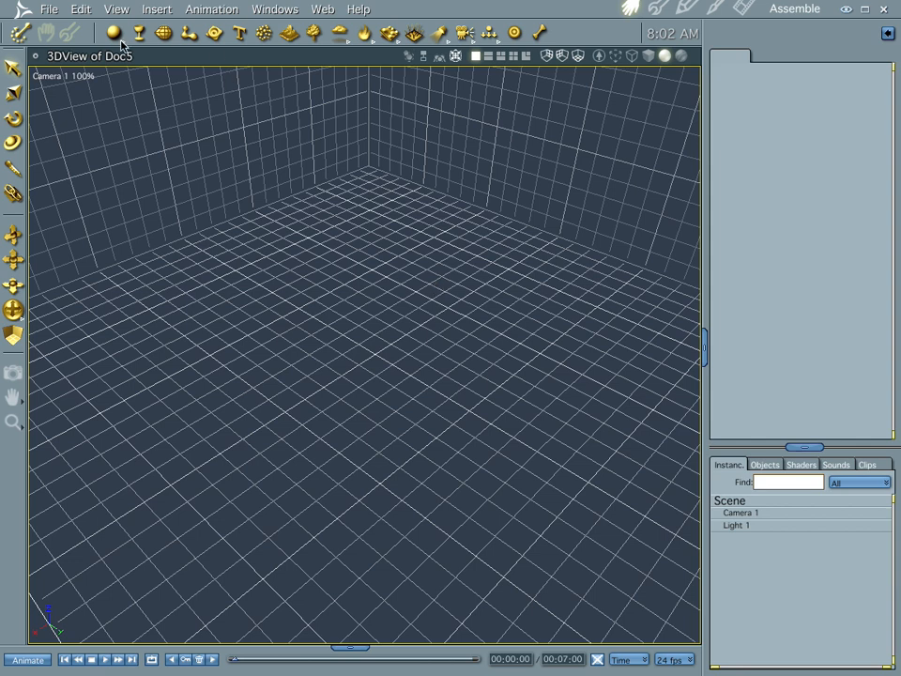
Add a yellow Sphere primitive and a Plane primitive to the empty scene
{"action": "left_click", "coordinate": [113, 34]}
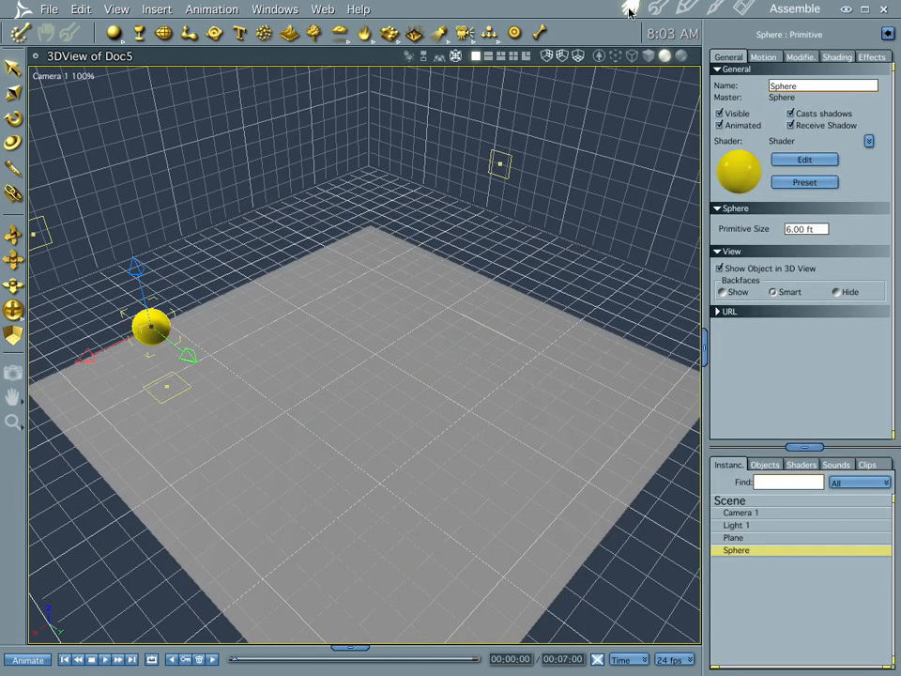
{"action": "left_click", "coordinate": [735, 537]}
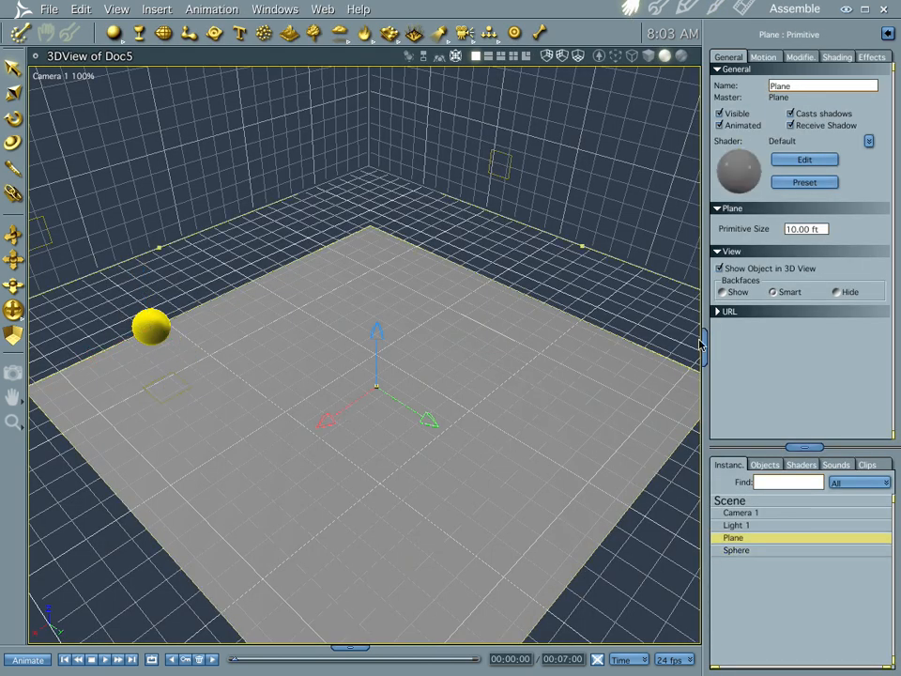
{"action": "mouse_move", "coordinate": [285, 327]}
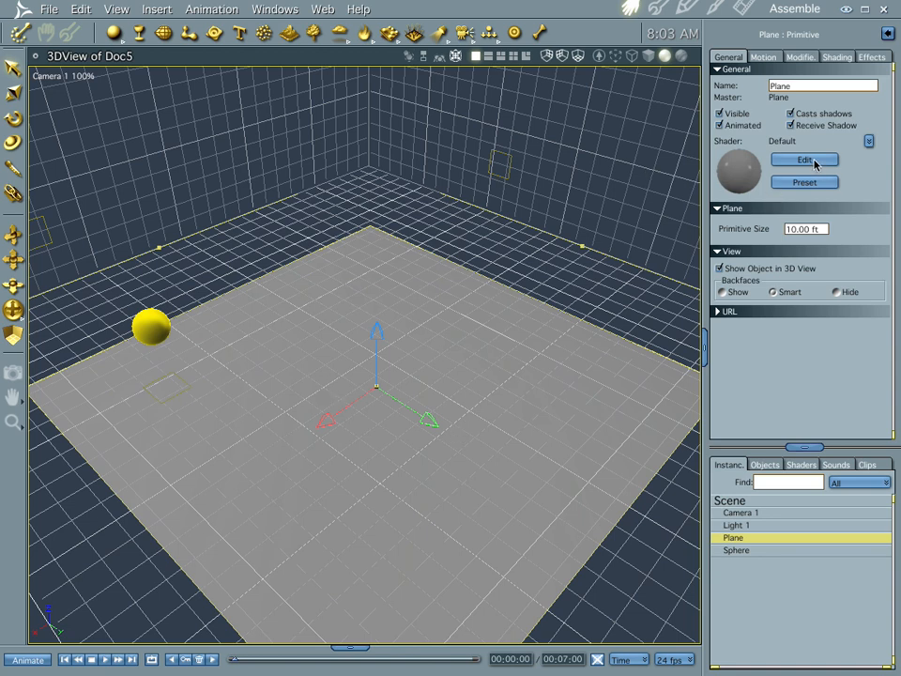
Set the plane shader's Color channel to a Texture Map using fractal.psd loaded as a Photoshop file
{"action": "left_click", "coordinate": [804, 160]}
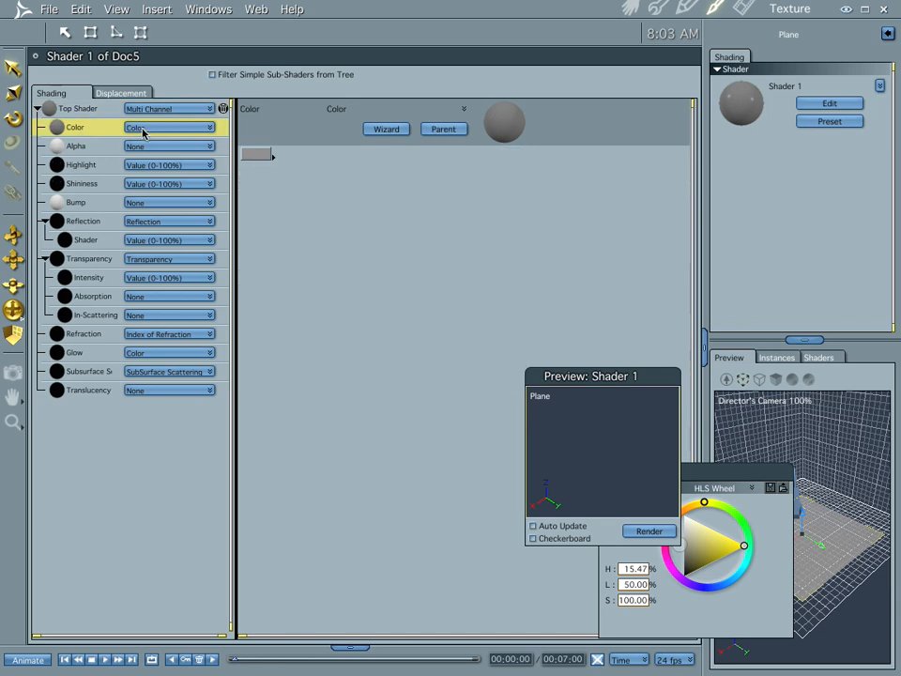
{"action": "left_click", "coordinate": [169, 128]}
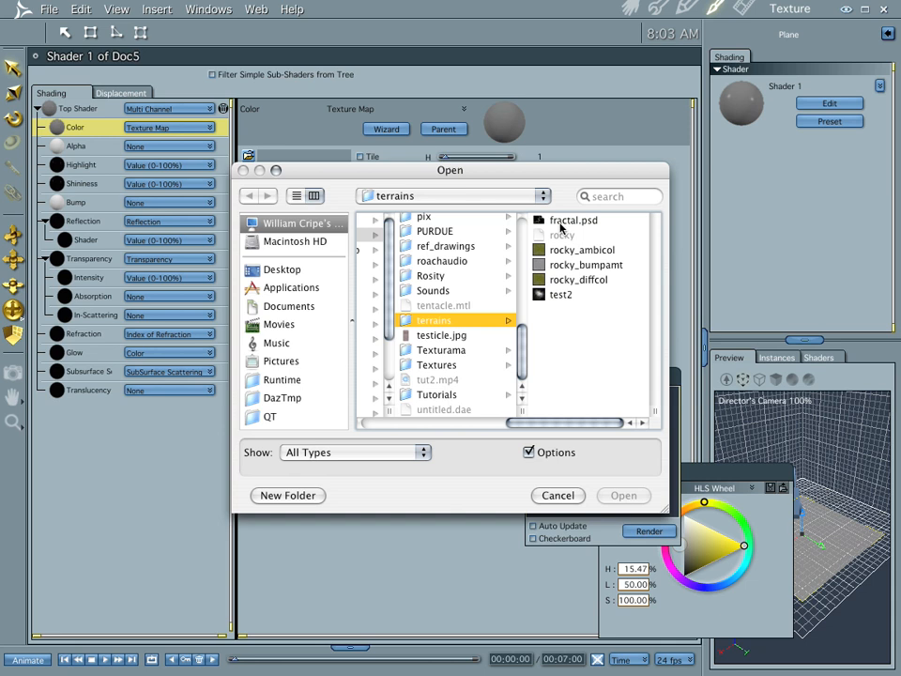
{"action": "left_click", "coordinate": [573, 220]}
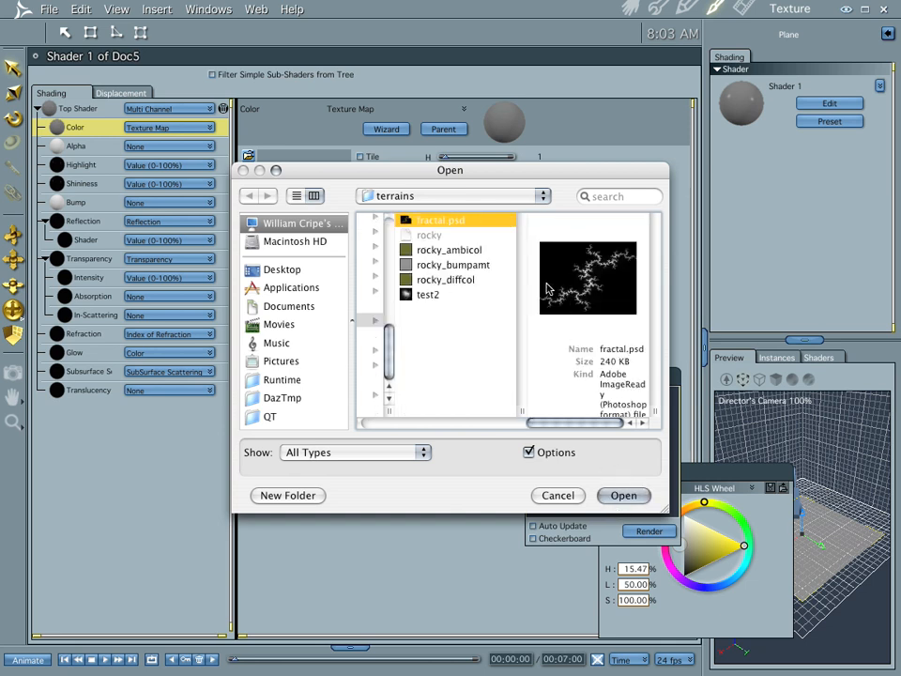
{"action": "left_click", "coordinate": [623, 495]}
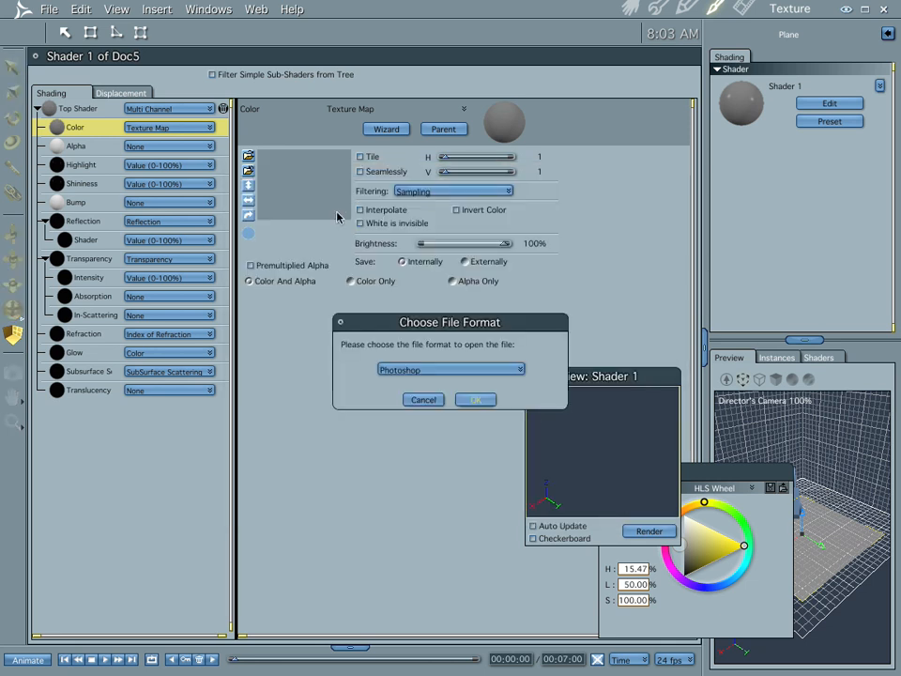
{"action": "left_click", "coordinate": [473, 398]}
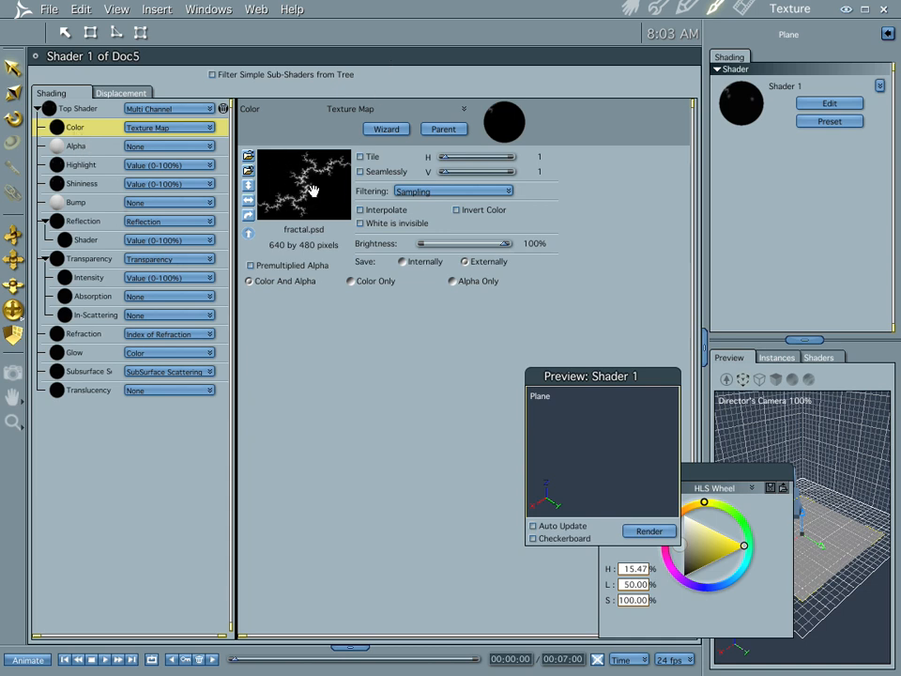
{"action": "mouse_move", "coordinate": [192, 150]}
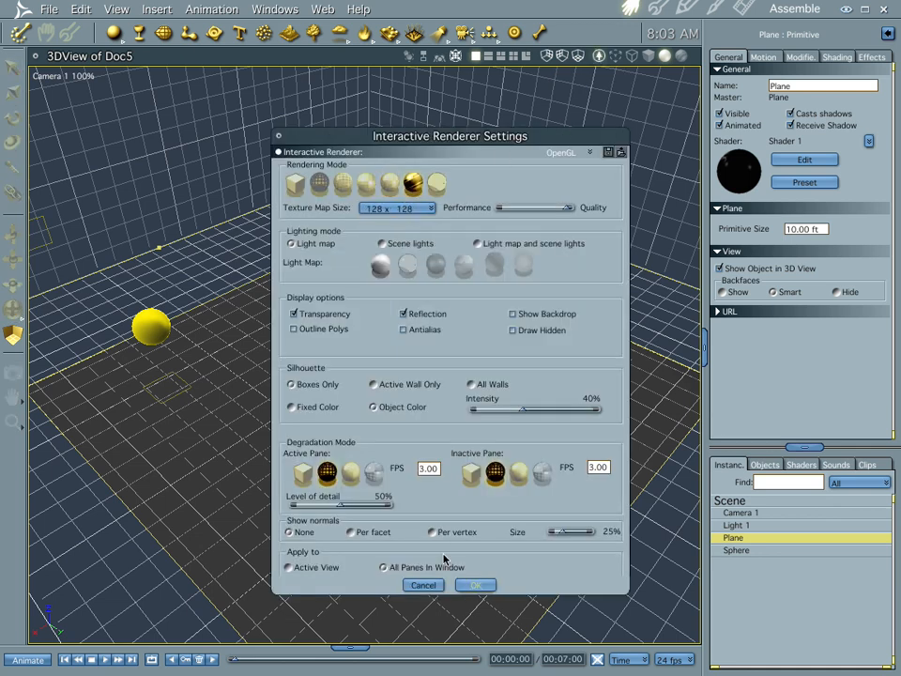
Apply the interactive renderer settings so the fractal shows, then insert a Surface Replicator
{"action": "left_click", "coordinate": [475, 586]}
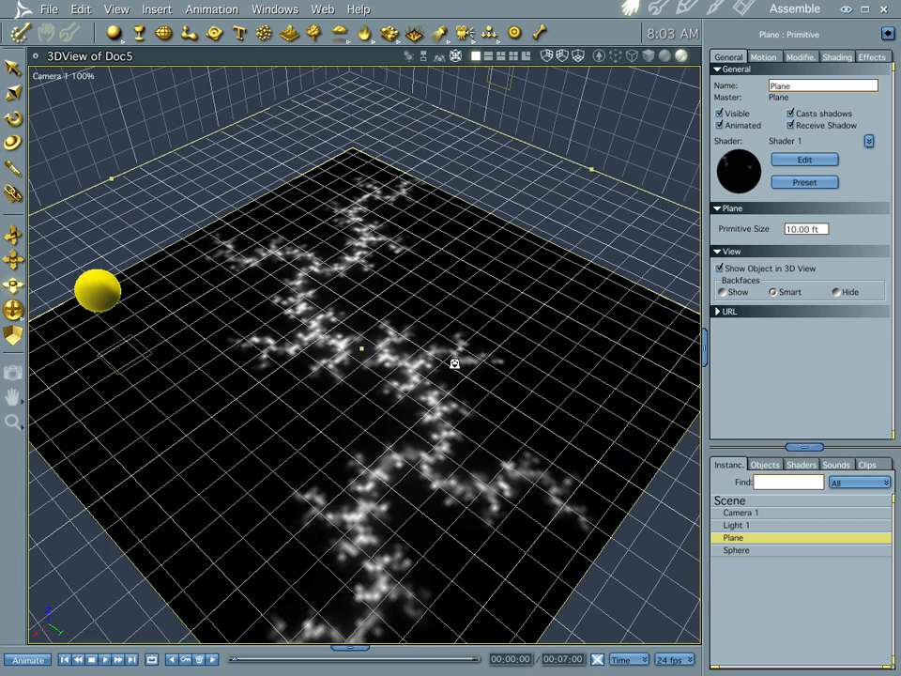
{"action": "mouse_move", "coordinate": [394, 594]}
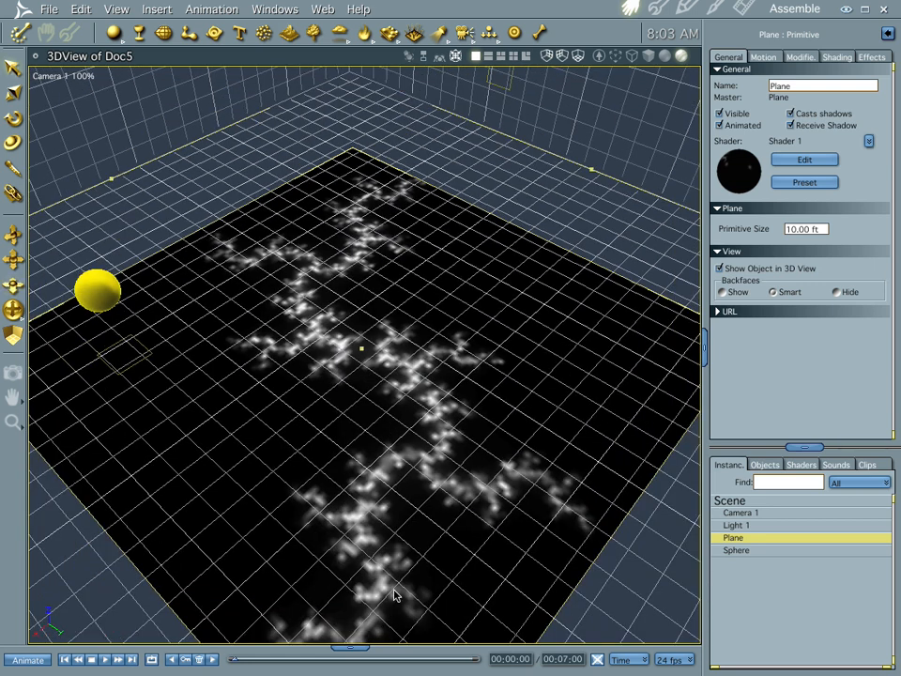
{"action": "left_click", "coordinate": [736, 548]}
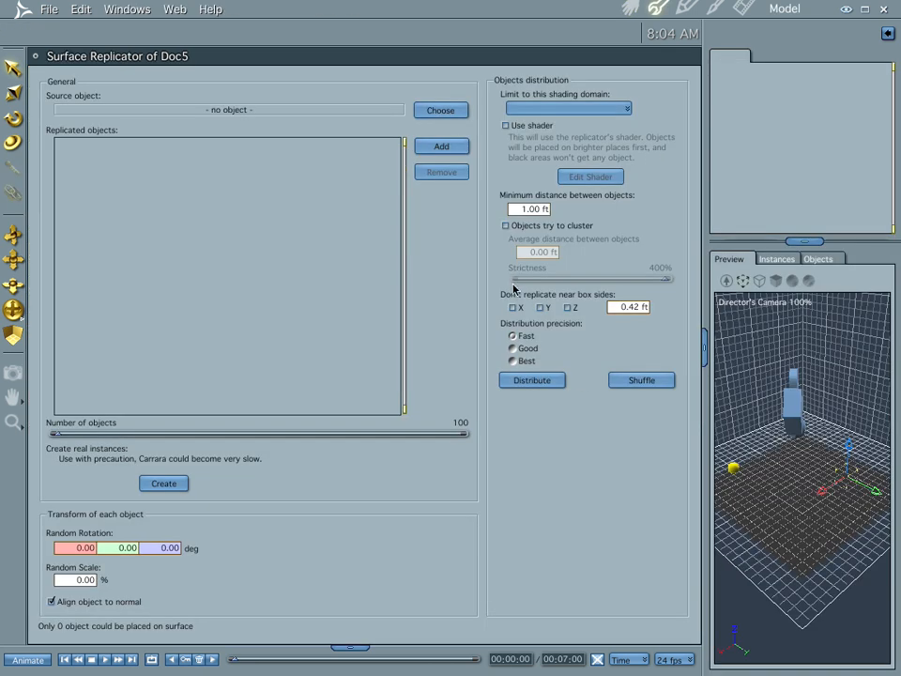
Use the plane as the replicator's source surface and make the Sphere its replicated object
{"action": "left_click", "coordinate": [439, 109]}
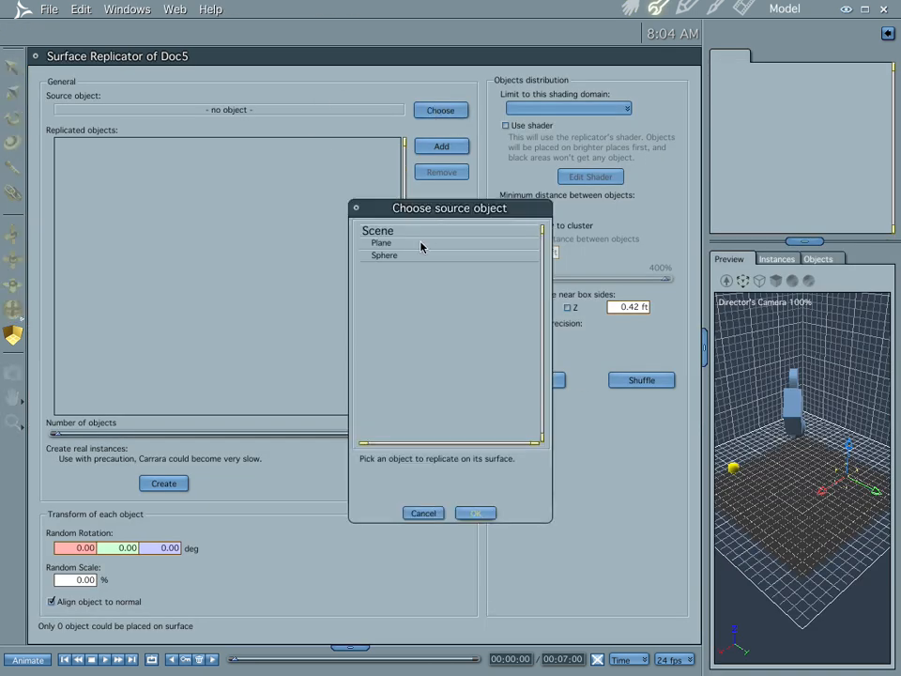
{"action": "mouse_move", "coordinate": [395, 247]}
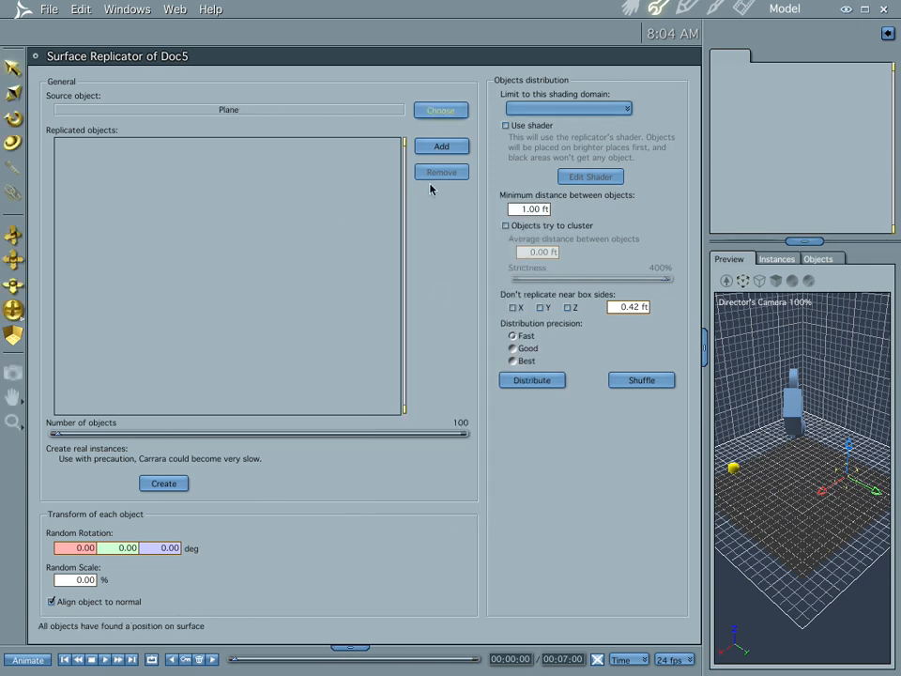
{"action": "left_click", "coordinate": [439, 109]}
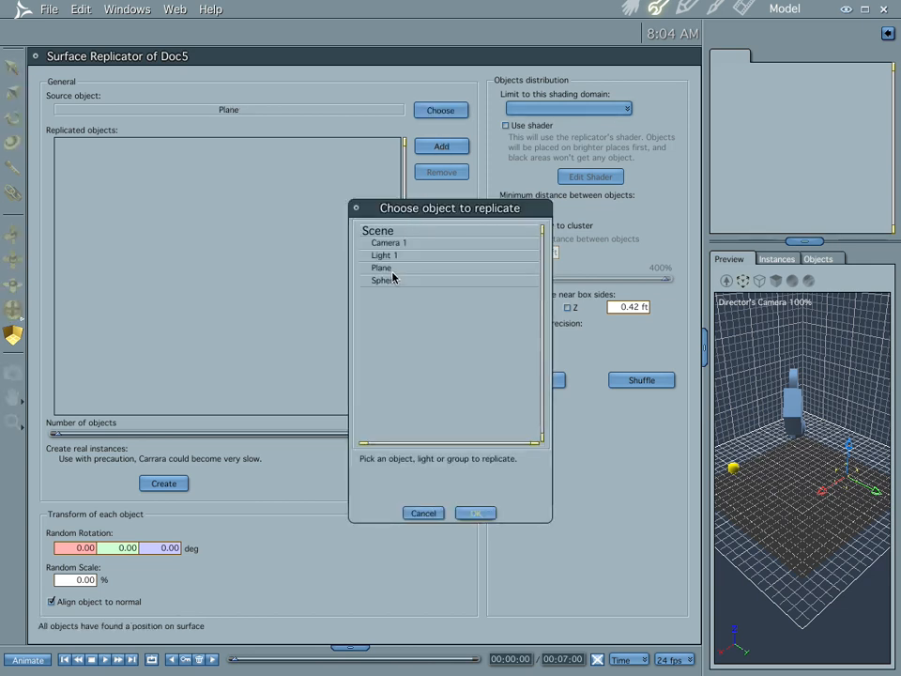
{"action": "left_click", "coordinate": [473, 512]}
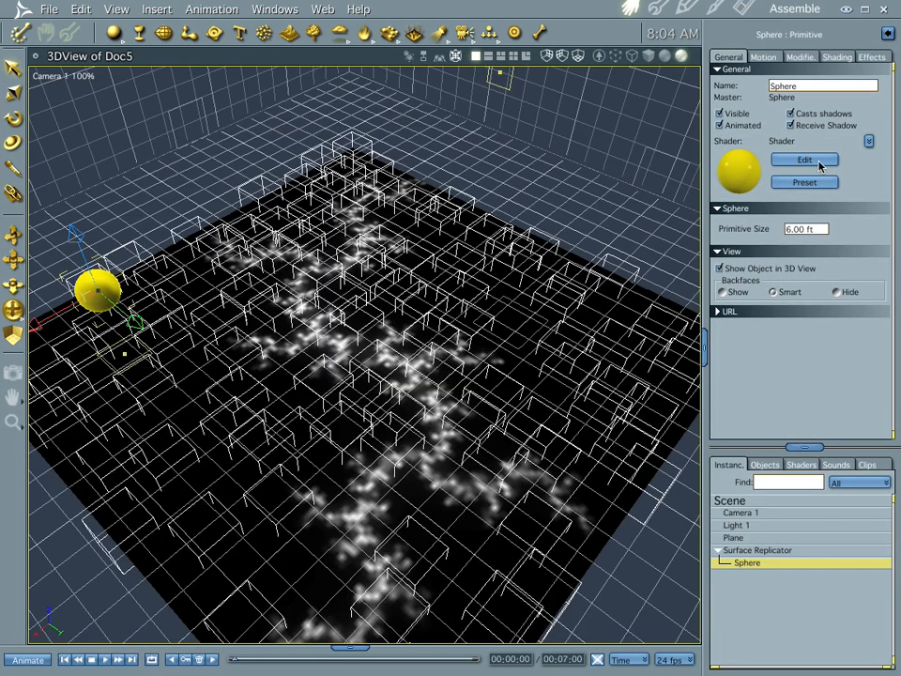
{"action": "mouse_move", "coordinate": [772, 571]}
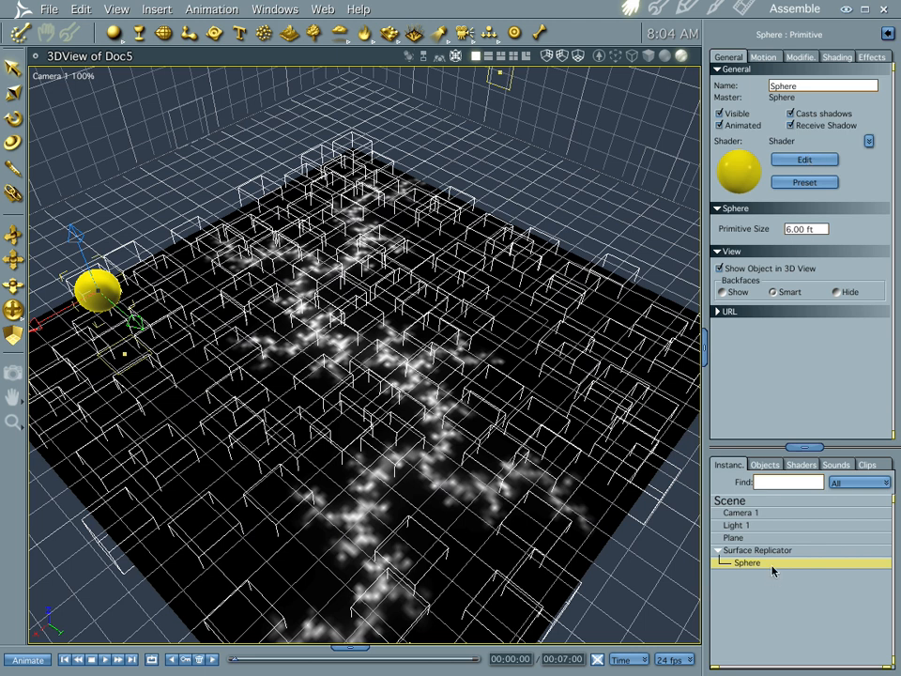
Copy the fractal Texture Map from the plane's shader and reopen the Surface Replicator settings
{"action": "left_click", "coordinate": [734, 537]}
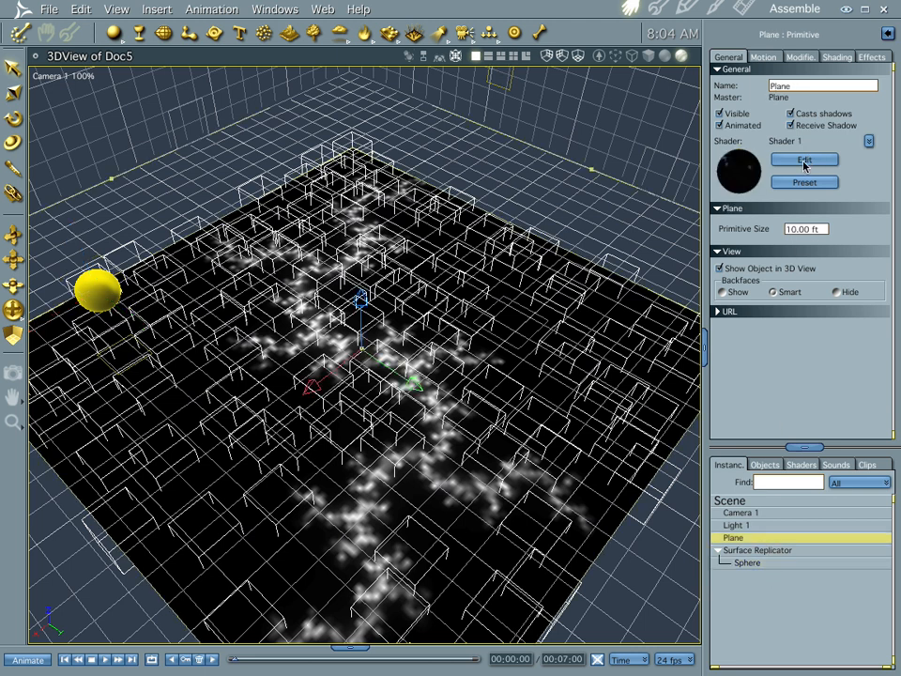
{"action": "left_click", "coordinate": [804, 159]}
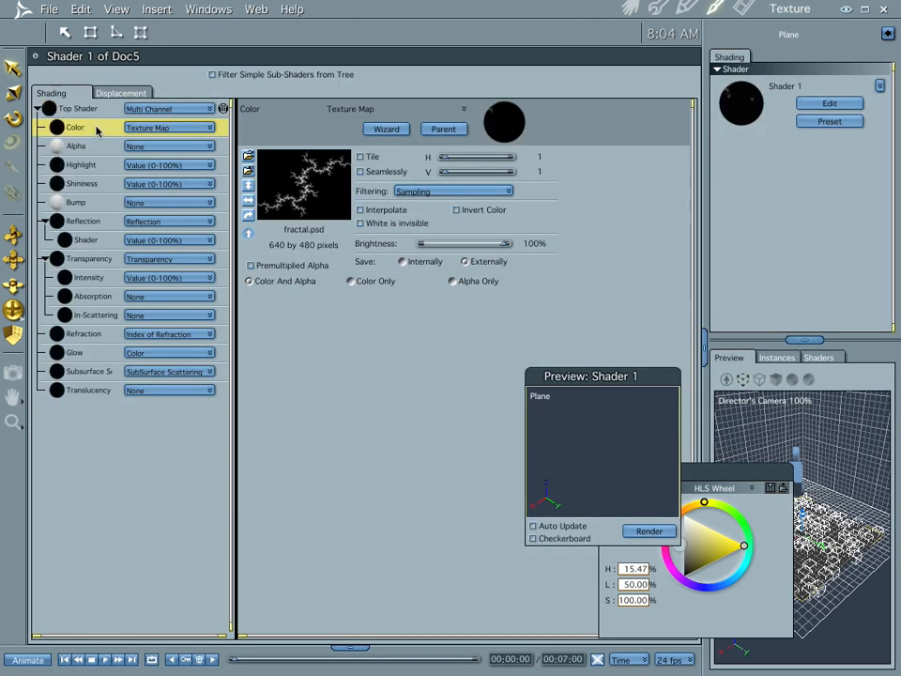
{"action": "right_click", "coordinate": [98, 128]}
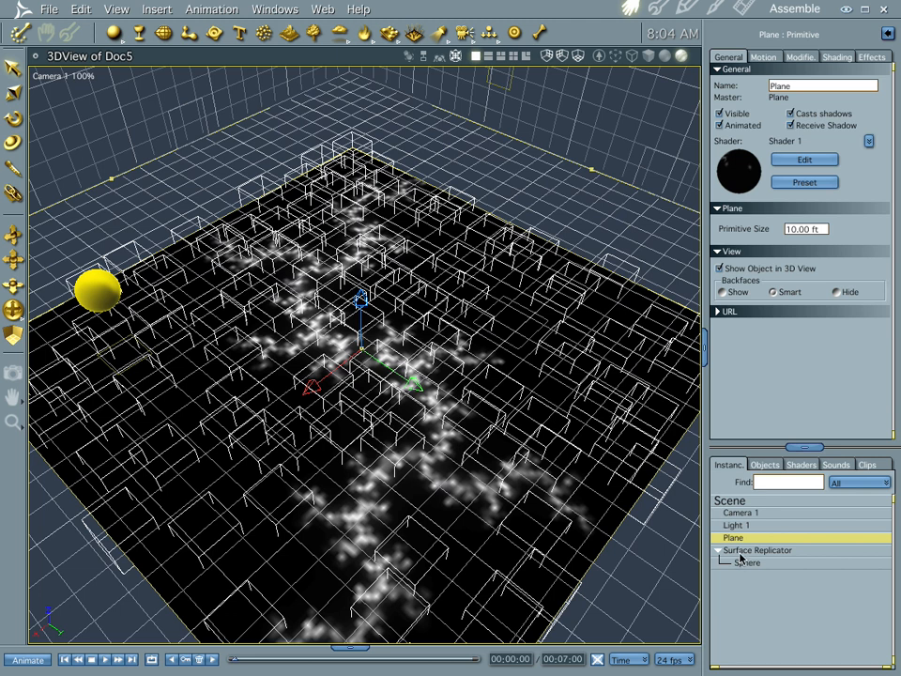
{"action": "double_click", "coordinate": [758, 549]}
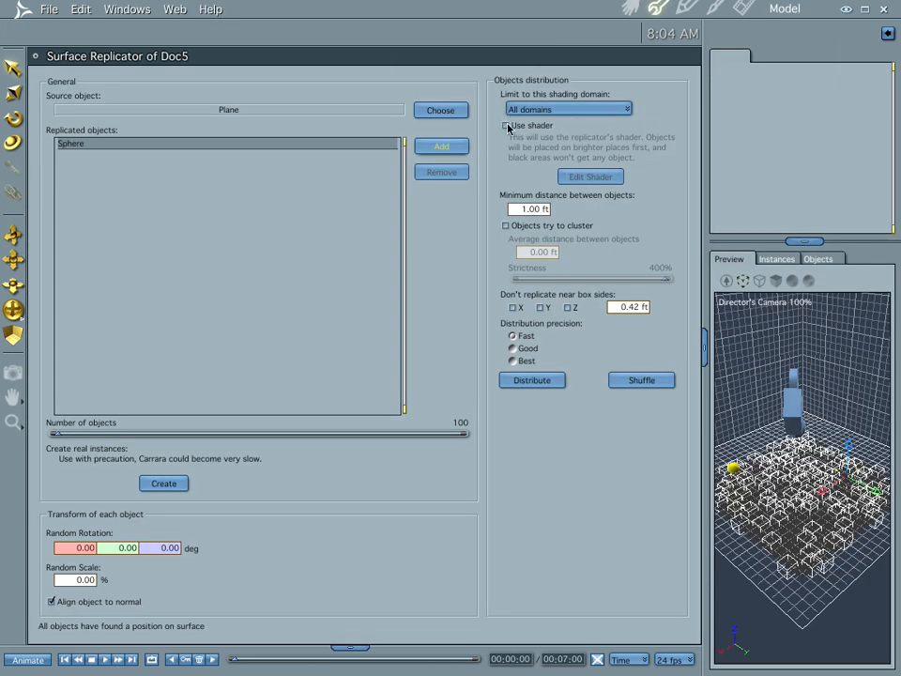
Enable Use shader and set the distribution shader's colour channel to the copied fractal texture
{"action": "left_click", "coordinate": [507, 124]}
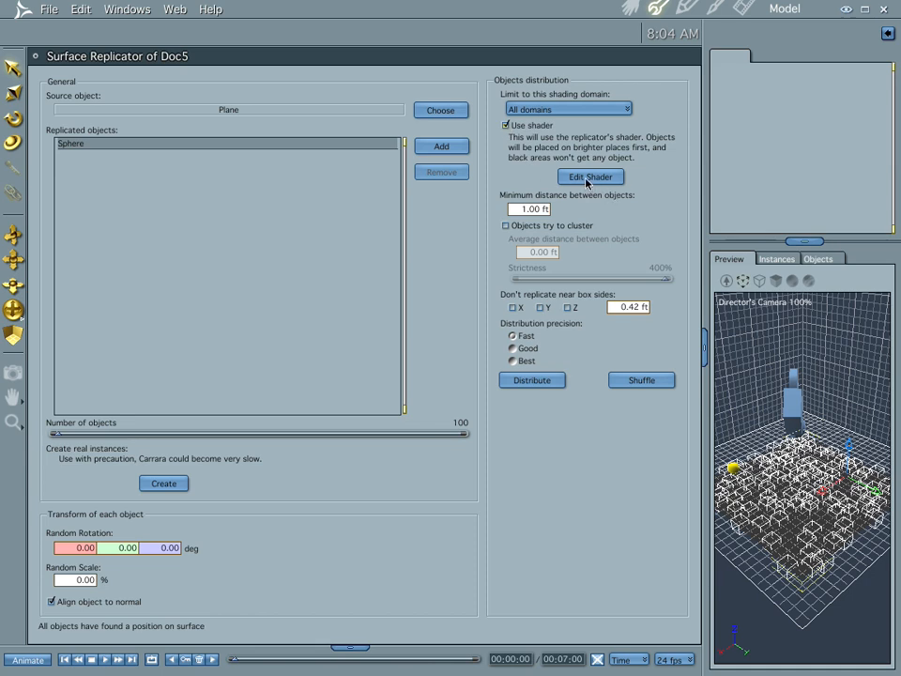
{"action": "left_click", "coordinate": [590, 176]}
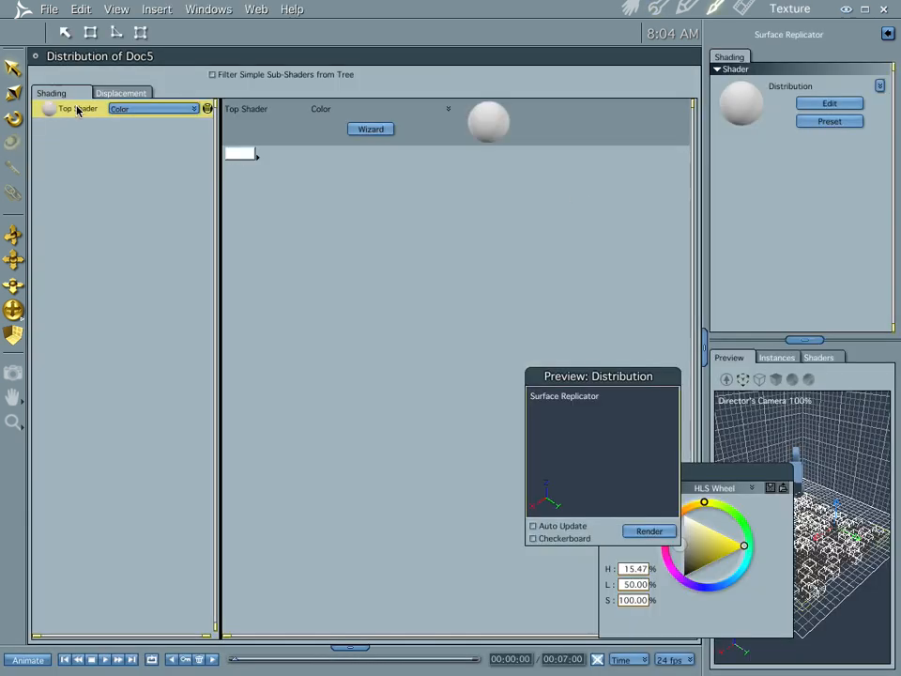
{"action": "left_click", "coordinate": [150, 109]}
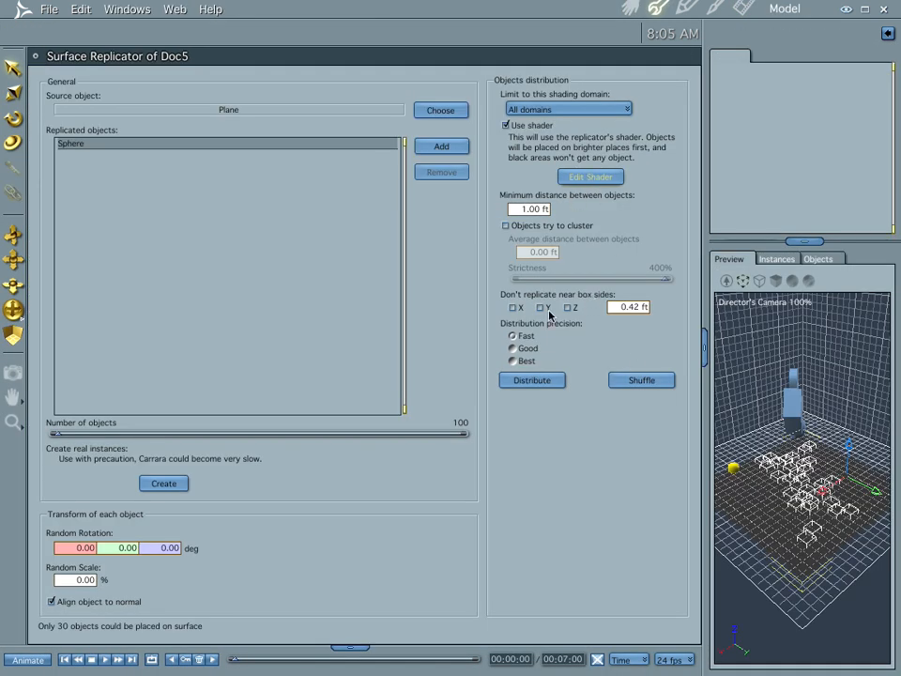
Set minimum distance between objects to 0.25 ft and raise the number of objects to 1266
{"action": "left_click", "coordinate": [533, 379]}
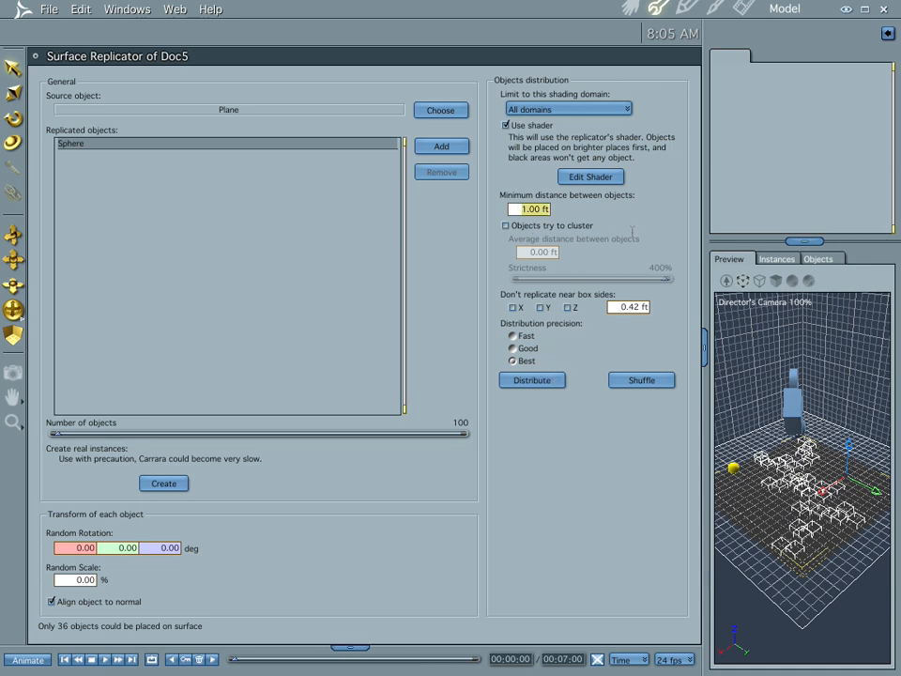
{"action": "type", "text": ".25"}
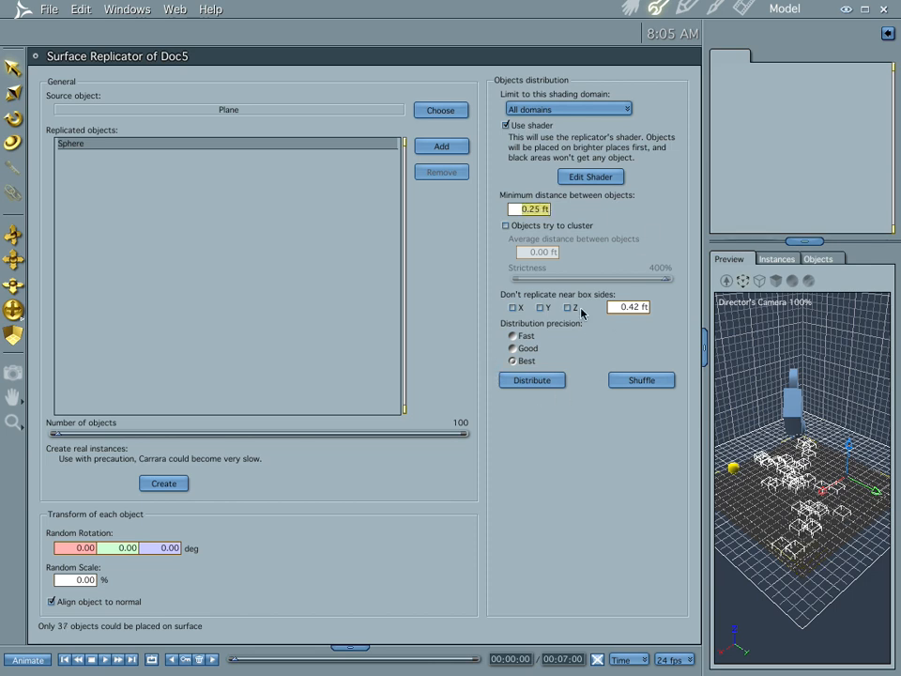
{"action": "mouse_move", "coordinate": [55, 439]}
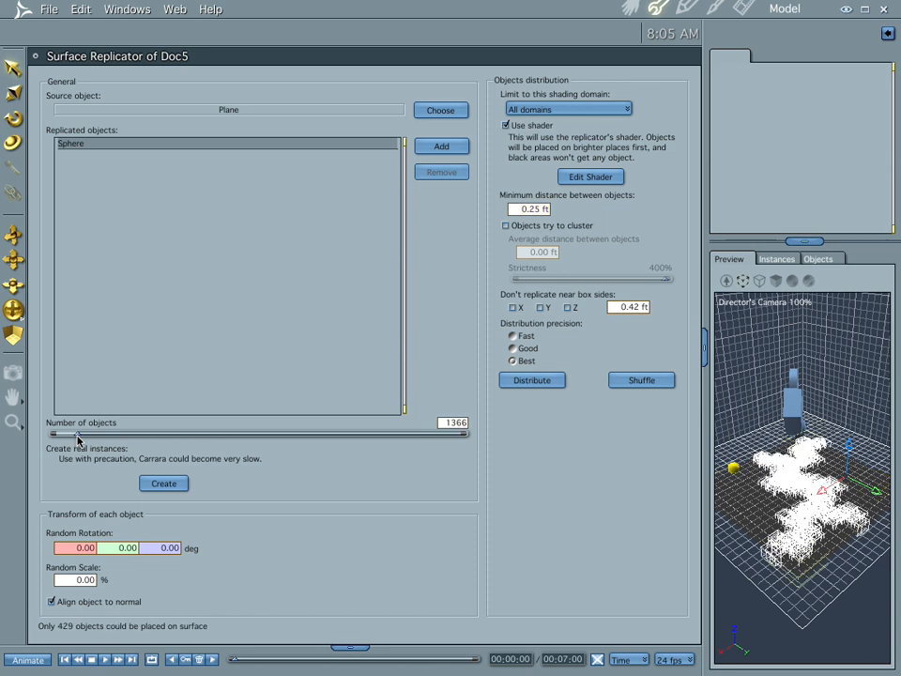
{"action": "left_click_drag", "start_coordinate": [78, 435], "coordinate": [65, 436]}
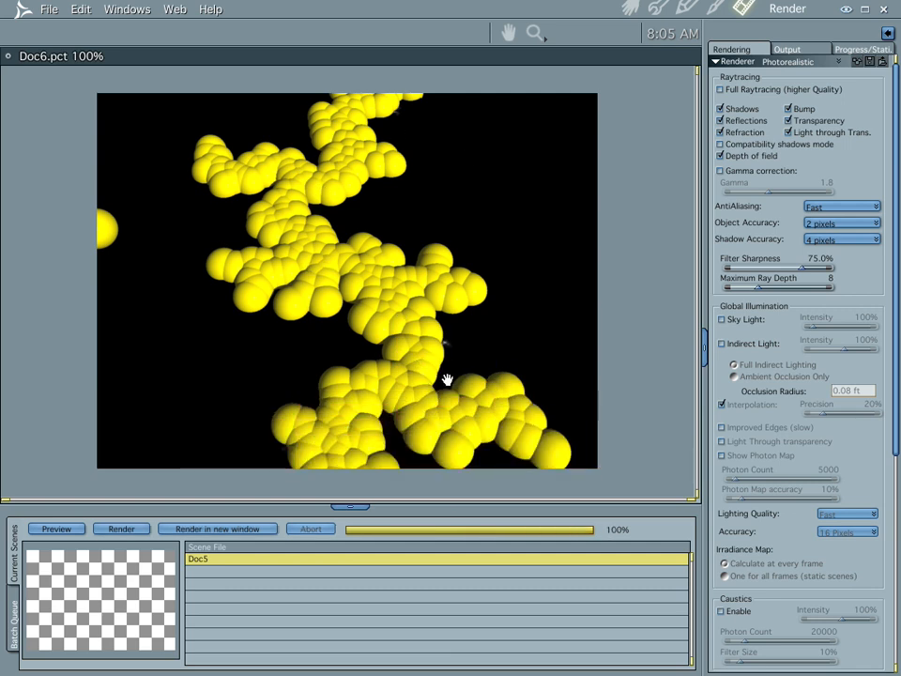
{"action": "mouse_move", "coordinate": [398, 247]}
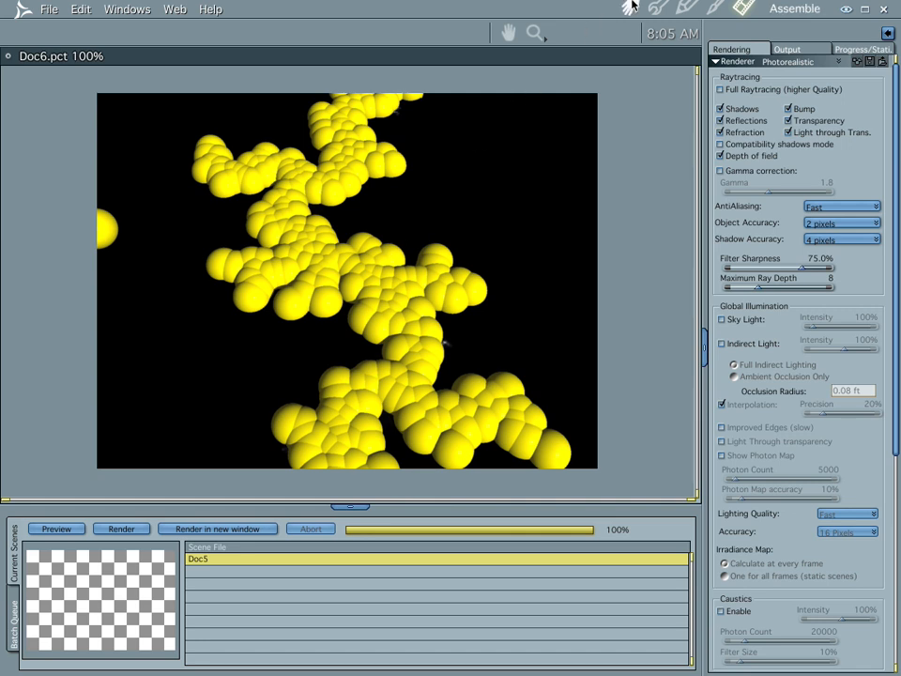
{"action": "mouse_move", "coordinate": [631, 7]}
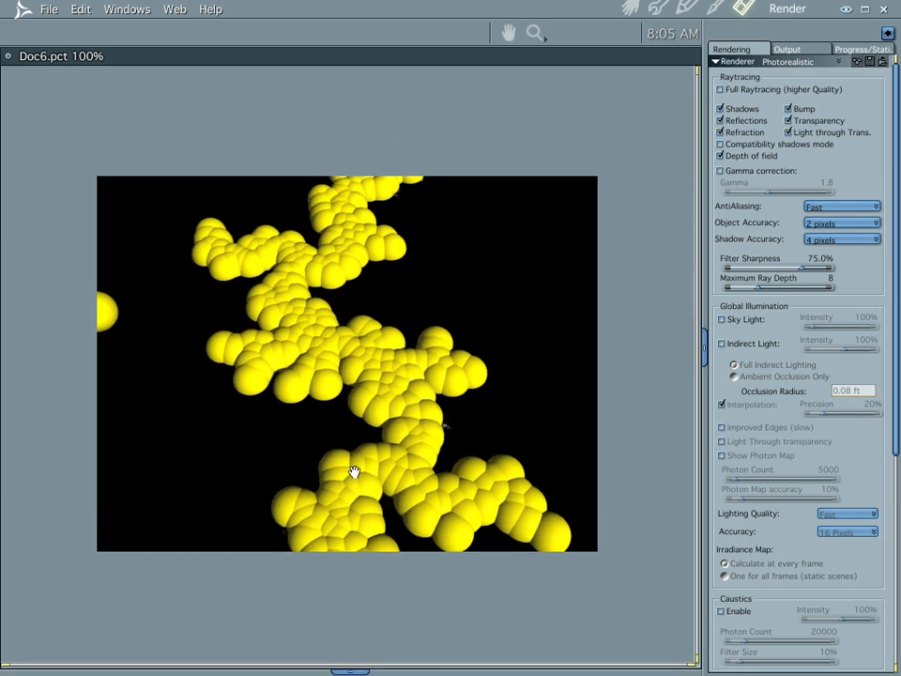
{"action": "mouse_move", "coordinate": [355, 496]}
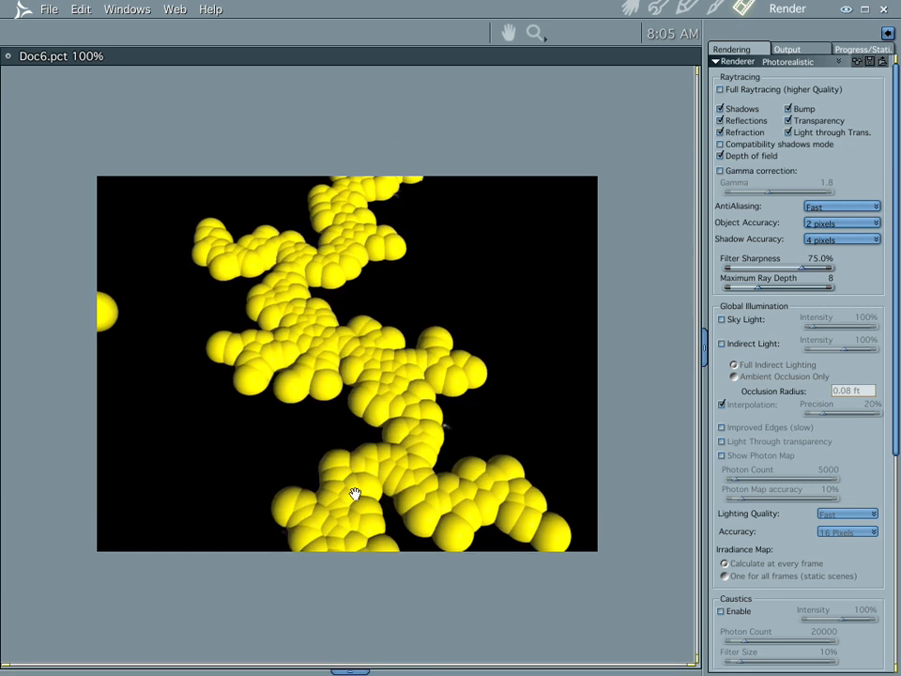